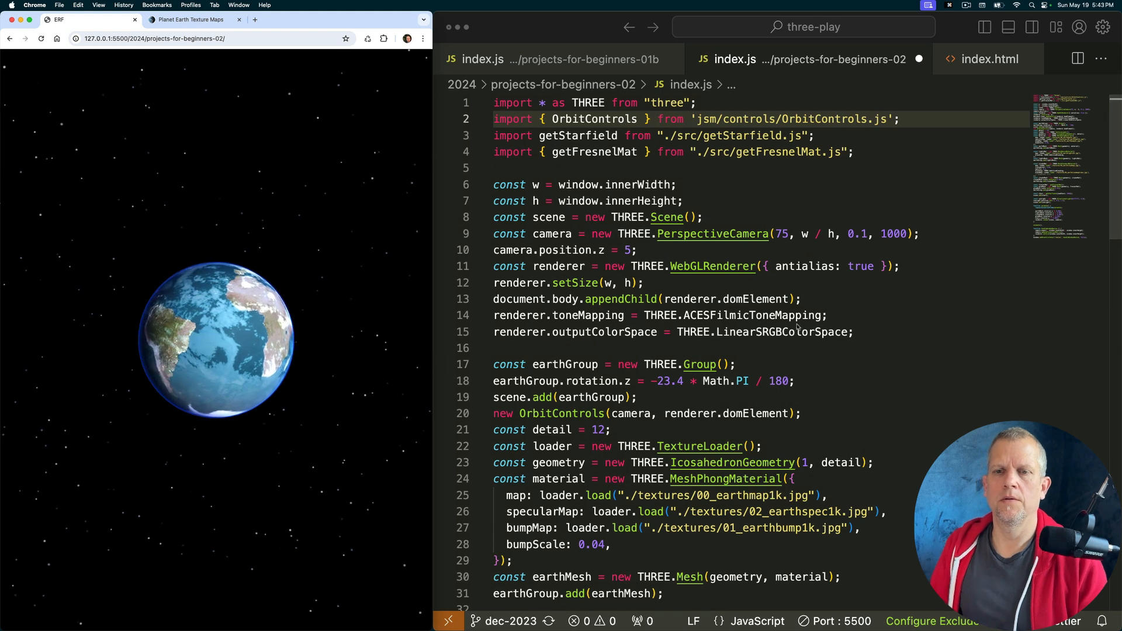
- Save index.js and review the clouds, glow, stars and sunLight setup code
{"action": "key", "text": "cmd+s"}
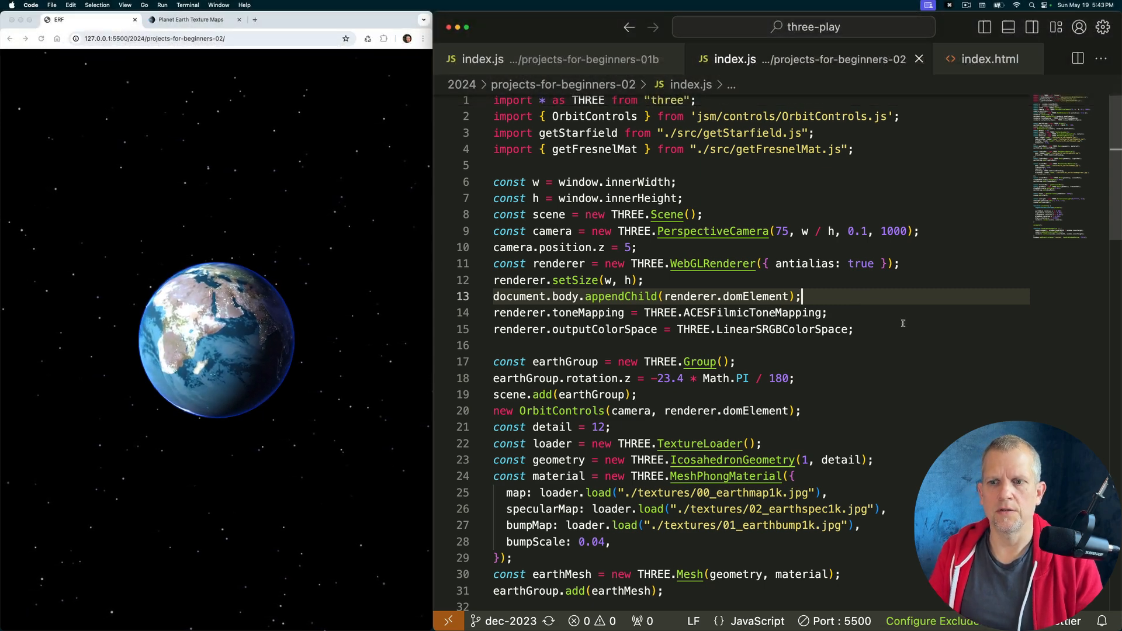
{"action": "scroll", "scroll_direction": "down", "scroll_amount": 3}
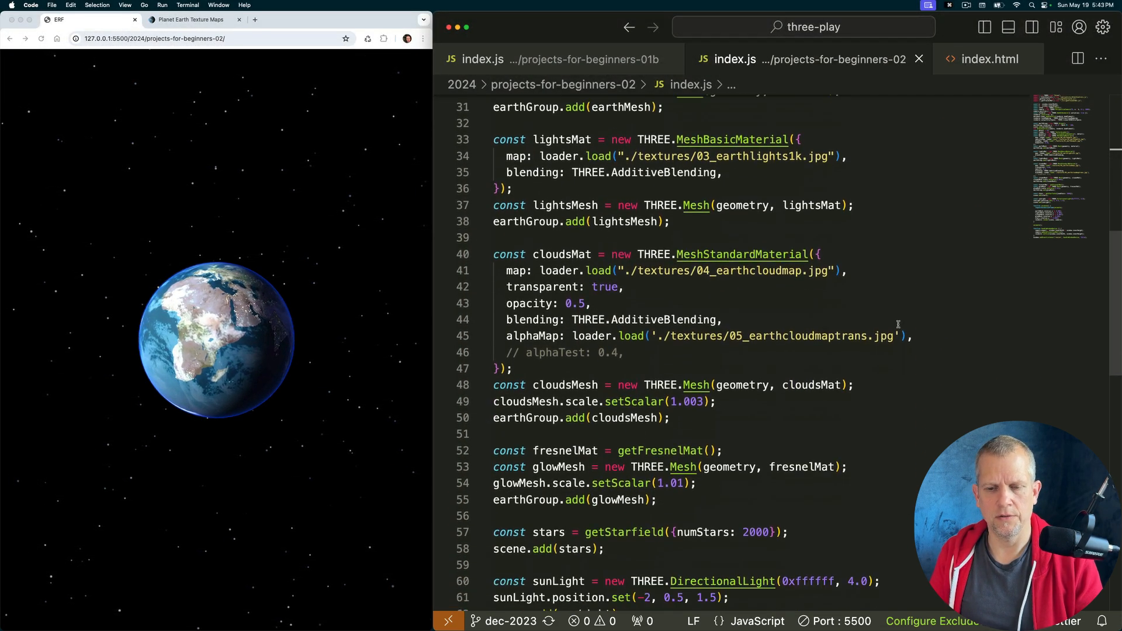
{"action": "scroll", "scroll_direction": "down", "scroll_amount": 3}
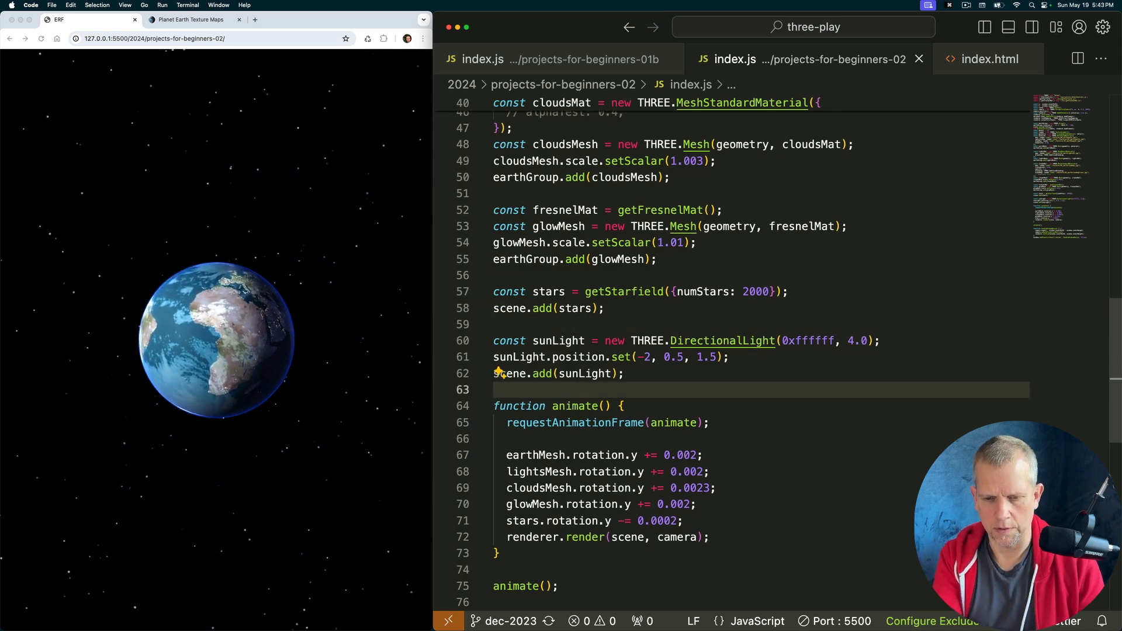
- Begin const moonMat as a new THREE.MeshStandardMaterial after the sun light
{"action": "type", "text": "const hemiLight = new THREE.HemisphereLight(0xffffbb, 0x080820, 3);"}
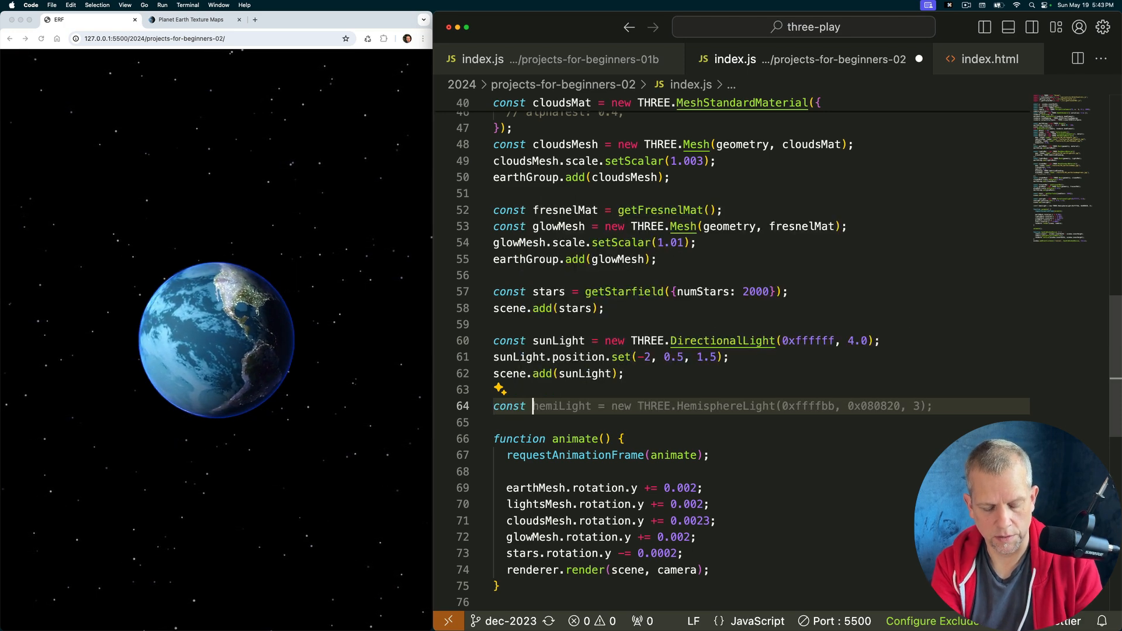
{"action": "type", "text": "moonMat"}
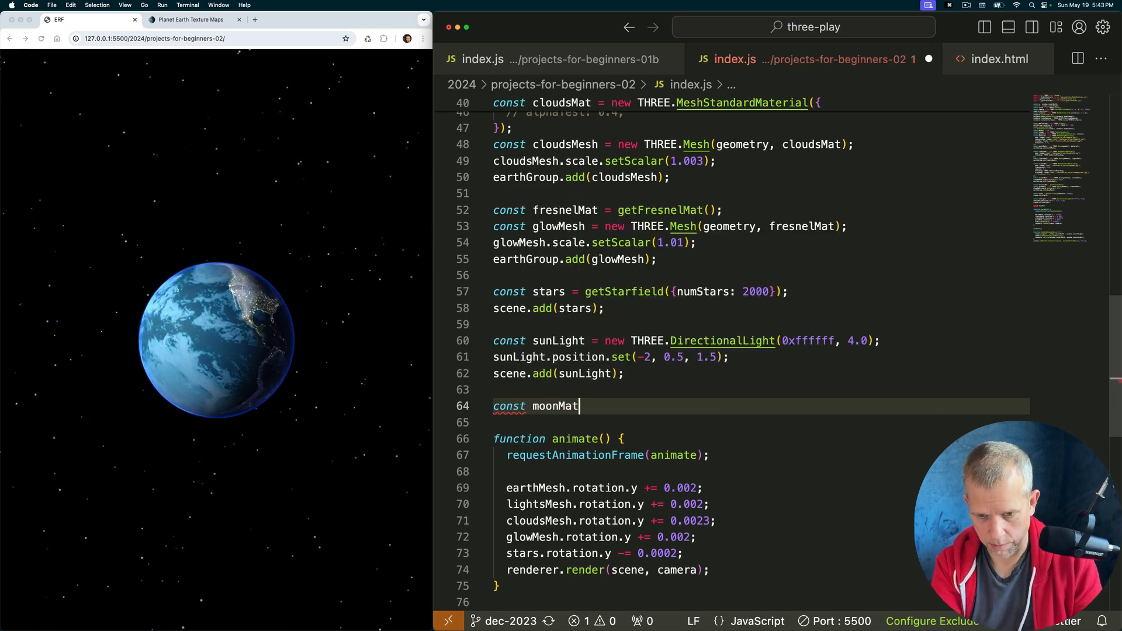
{"action": "type", "text": "= new THREE.MeshStandardMaterial({"}
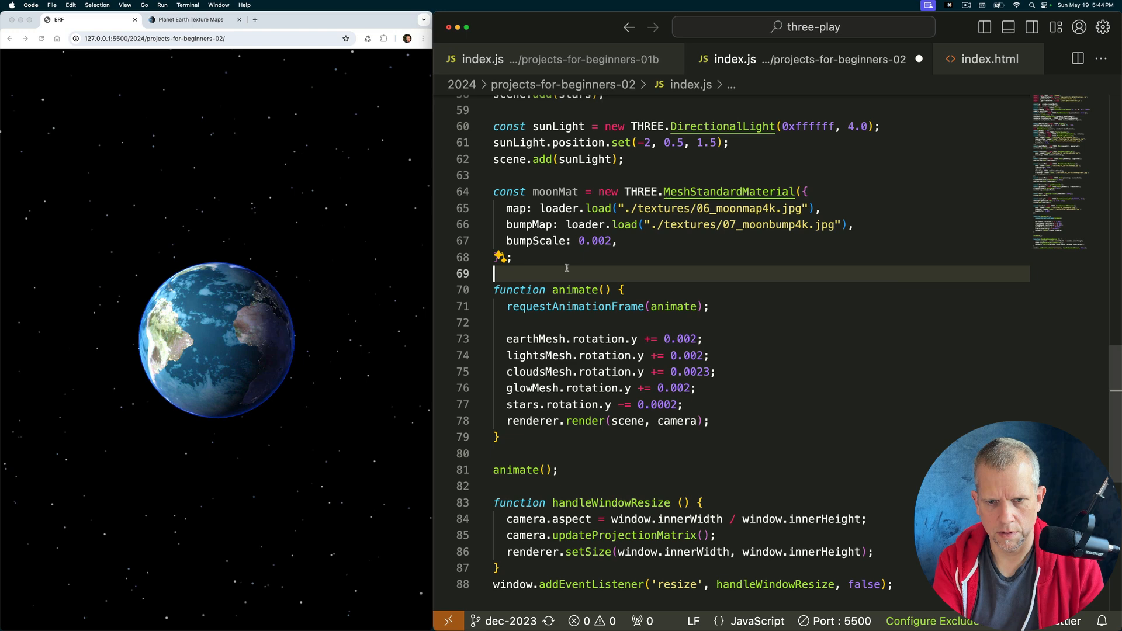
- Declare moonMesh as a THREE.Mesh using the shared geometry and moonMat
{"action": "type", "text": "const moon"}
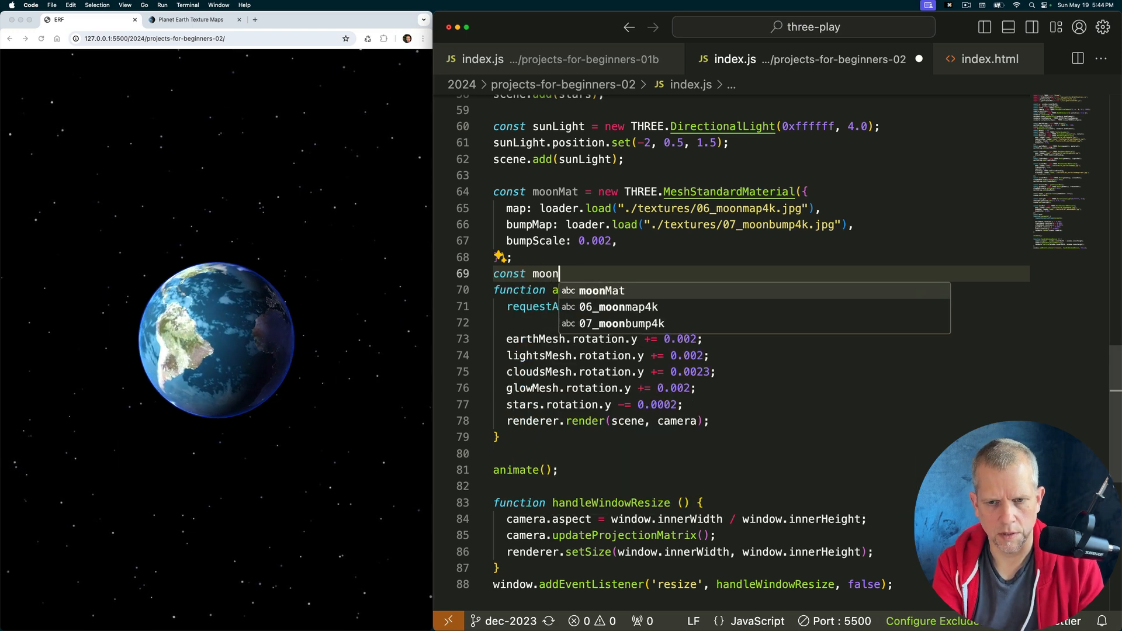
{"action": "type", "text": "Mesh ="}
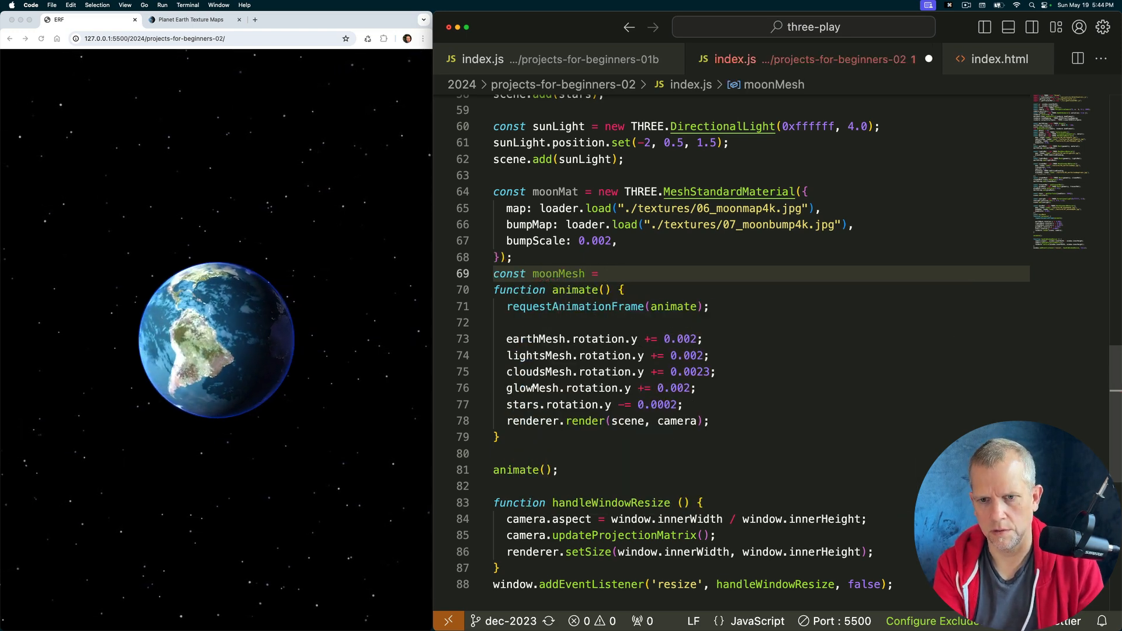
{"action": "type", "text": "new THREE.Mesh(new THREE.IcosahedronGeometry(0.1, detail), moonMat);"}
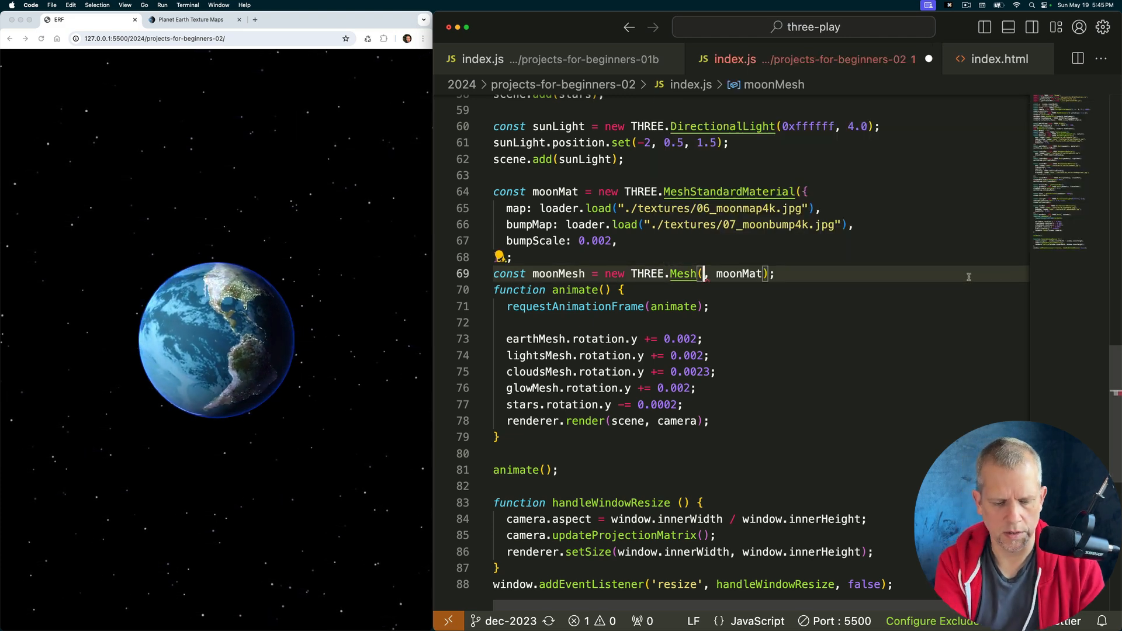
{"action": "type", "text": "geometry"}
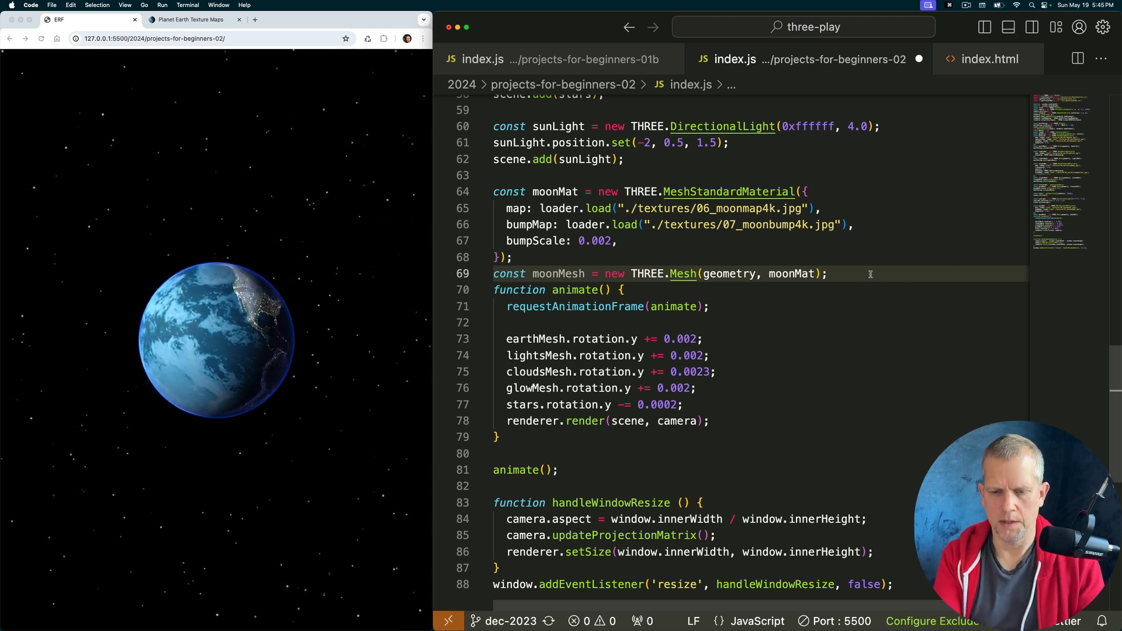
- Position moonMesh at (3, 0, 0), add it to the scene and save
{"action": "type", "text": "moonMesh.position.set(3, 0, 0);"}
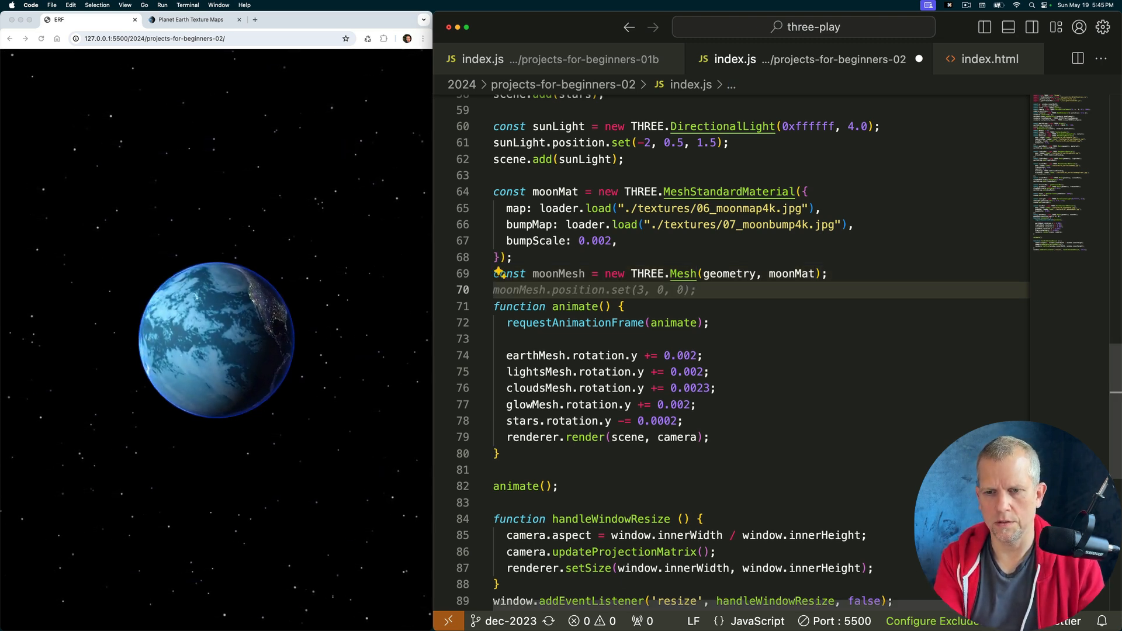
{"action": "type", "text": "scene.add(moonMesh);"}
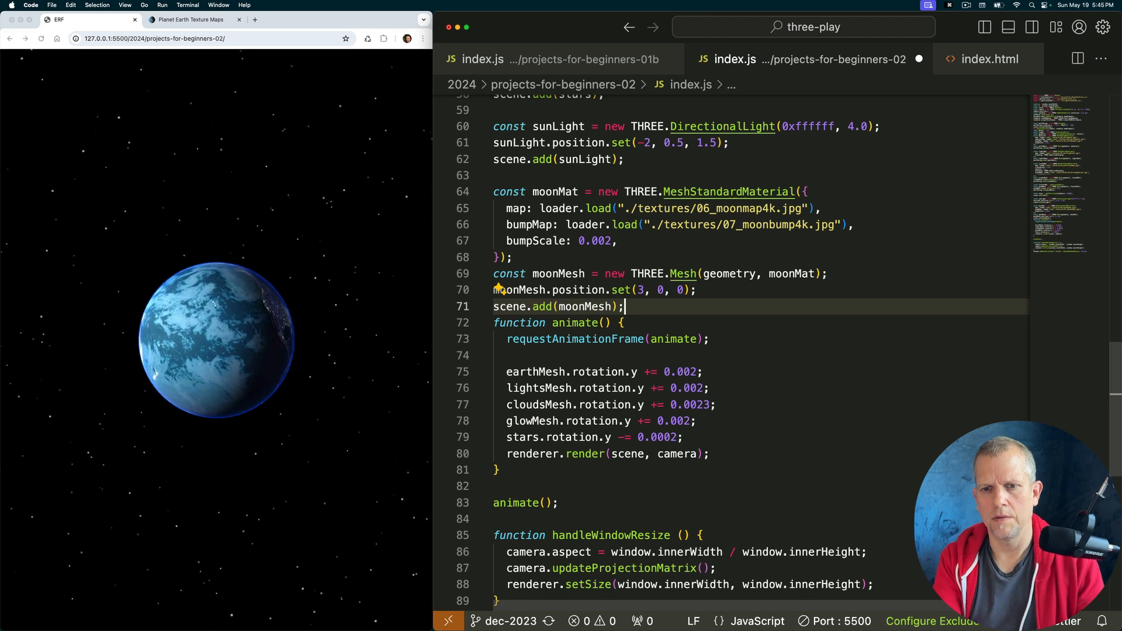
{"action": "key", "text": "cmd+s"}
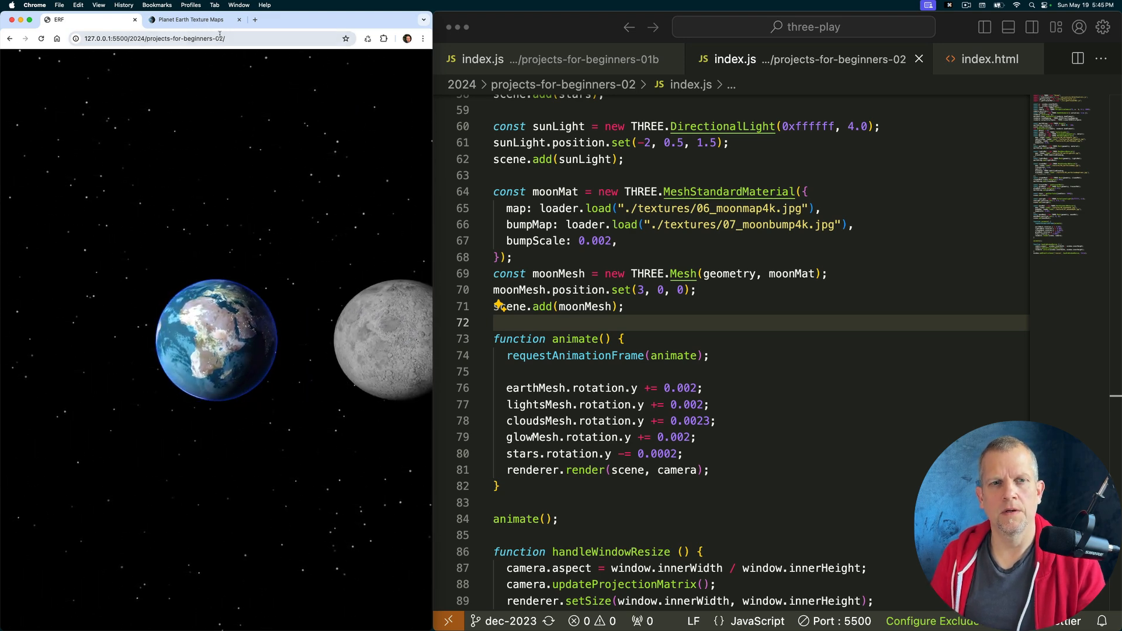
- Start a browser search asking how big the Moon is relative to Earth
{"action": "type", "text": "wh"}
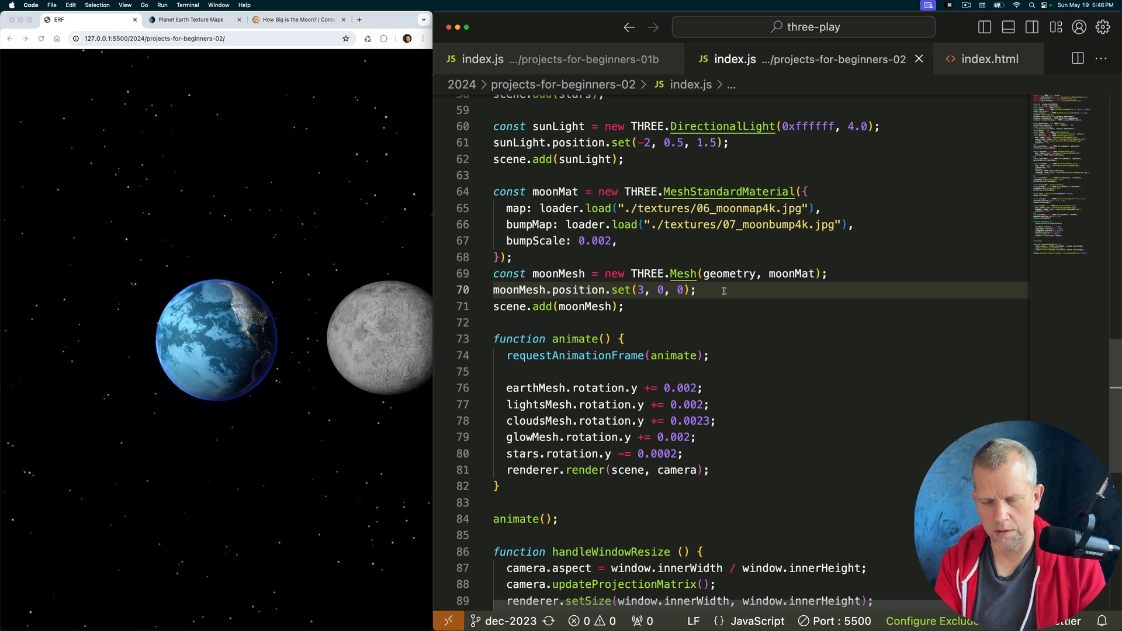
- Scale moonMesh to 0.27 with setScalar and save to see the smaller moon
{"action": "type", "text": "moonMesh.scale.setScalar(0.27);"}
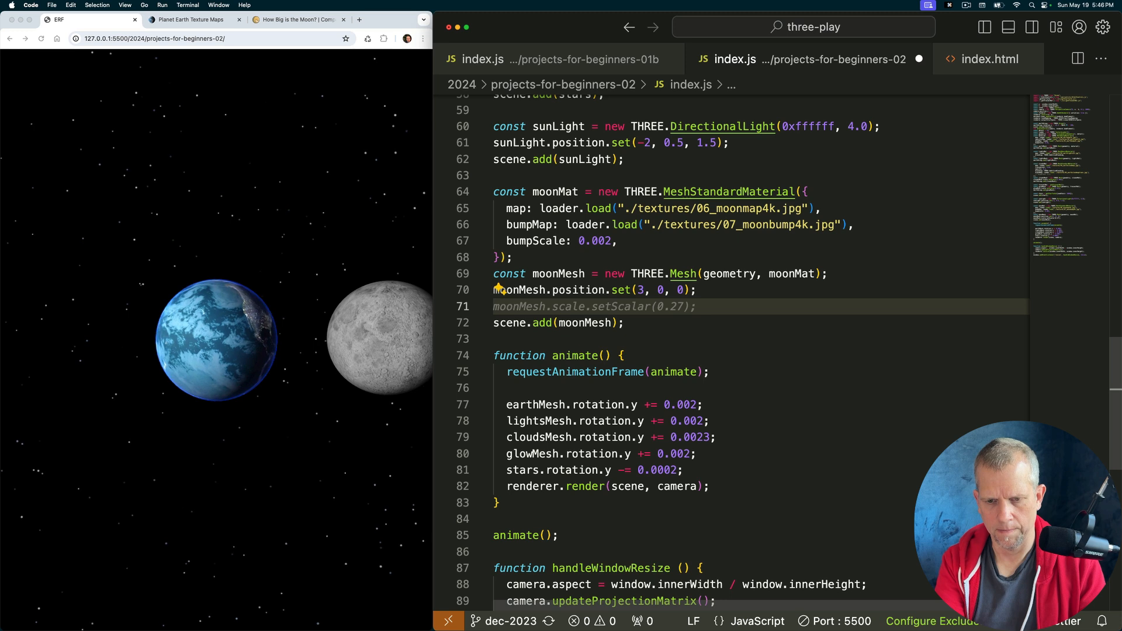
{"action": "left_click", "coordinate": [697, 306]}
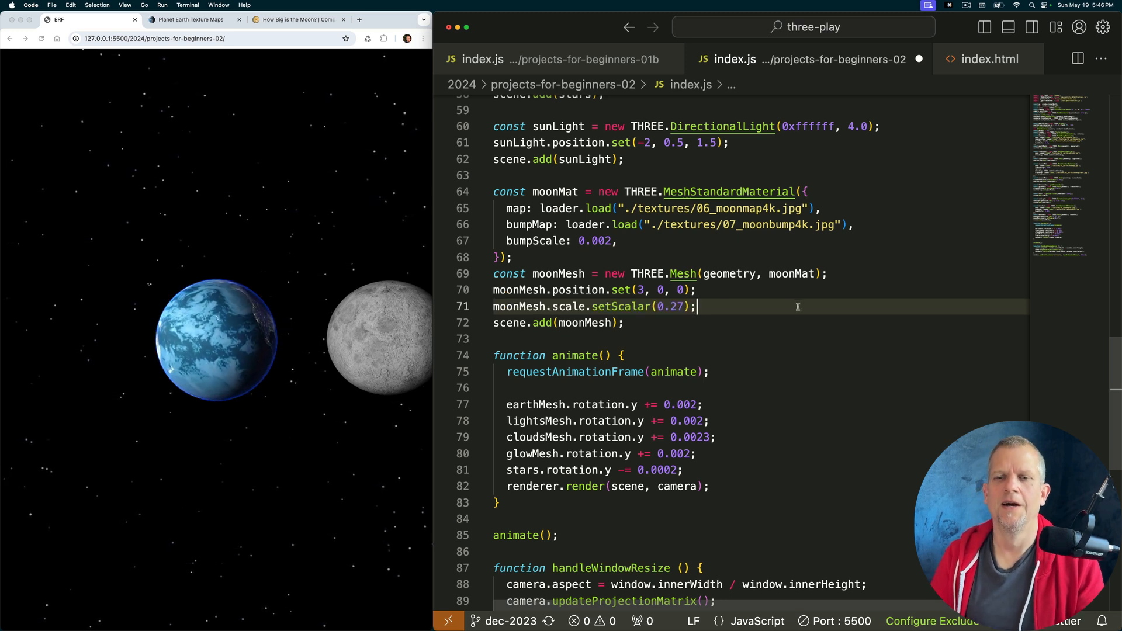
{"action": "key", "text": "cmd+s"}
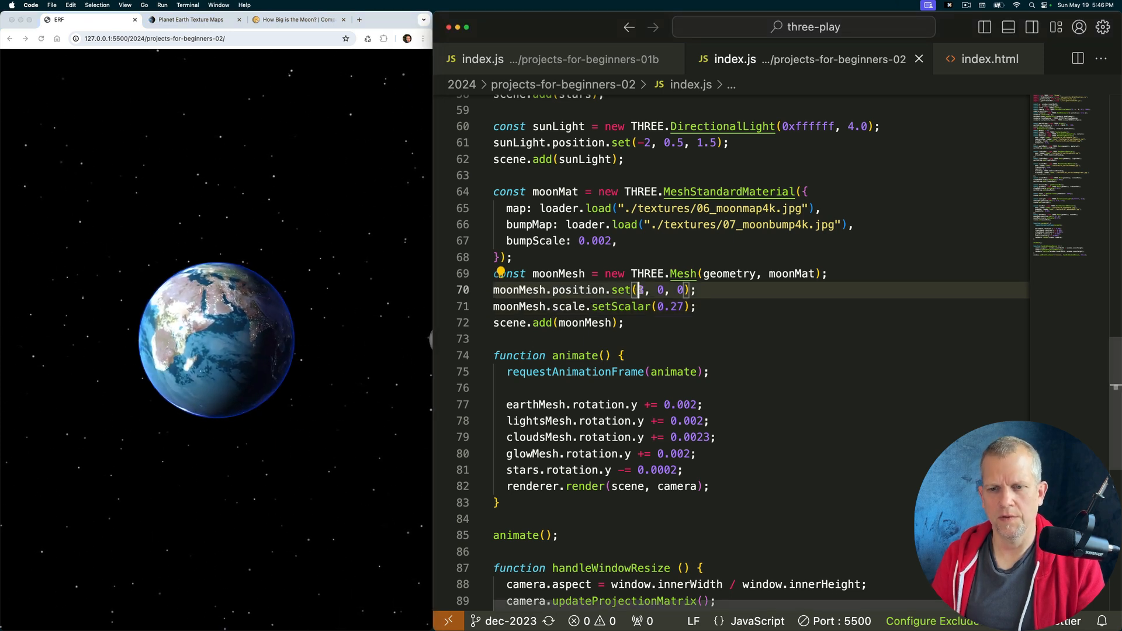
- Move the moon to x = 2, save, and begin editing its bumpScale toward 0.2
{"action": "key", "text": "Cmd+s"}
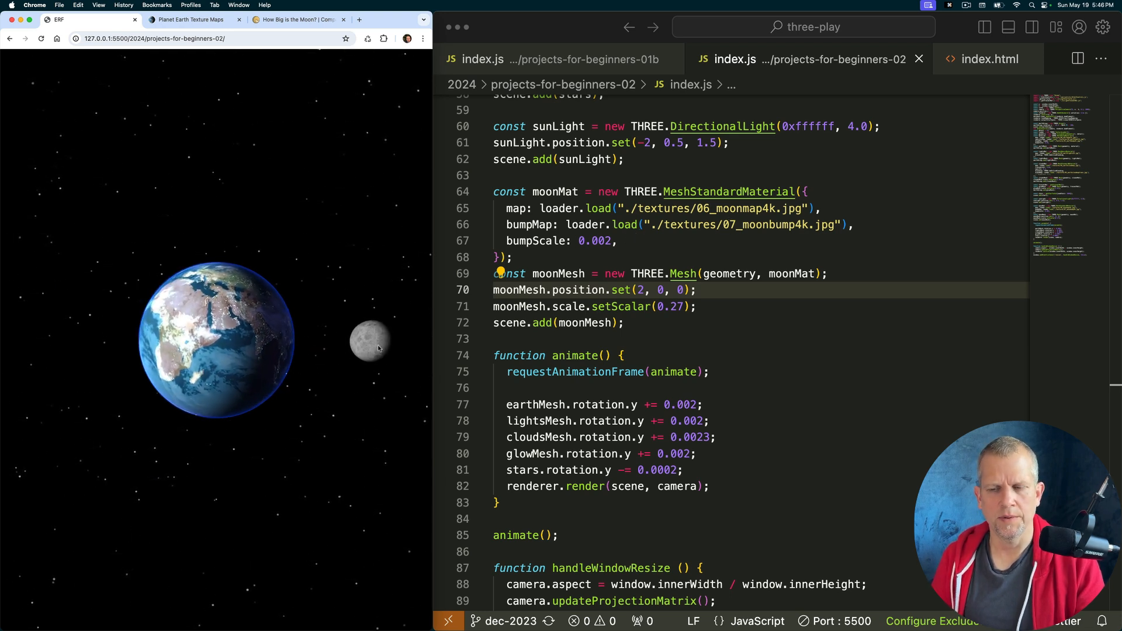
{"action": "left_click", "coordinate": [597, 241]}
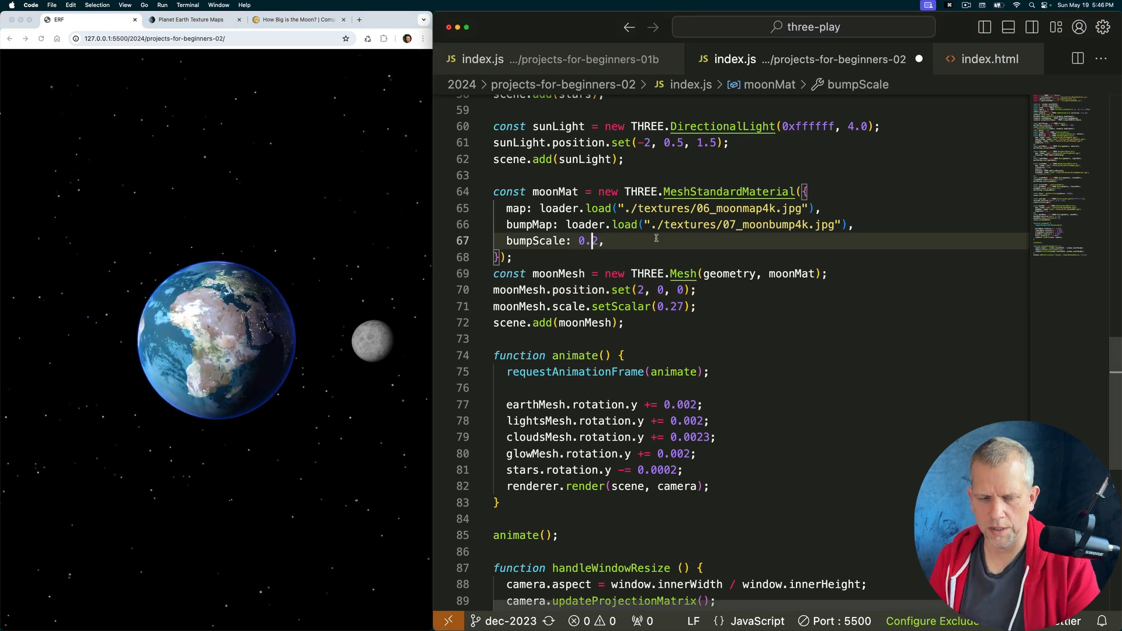
- Save, then set the moon material's bumpScale to 2 for deeper craters
{"action": "key", "text": "Cmd+S"}
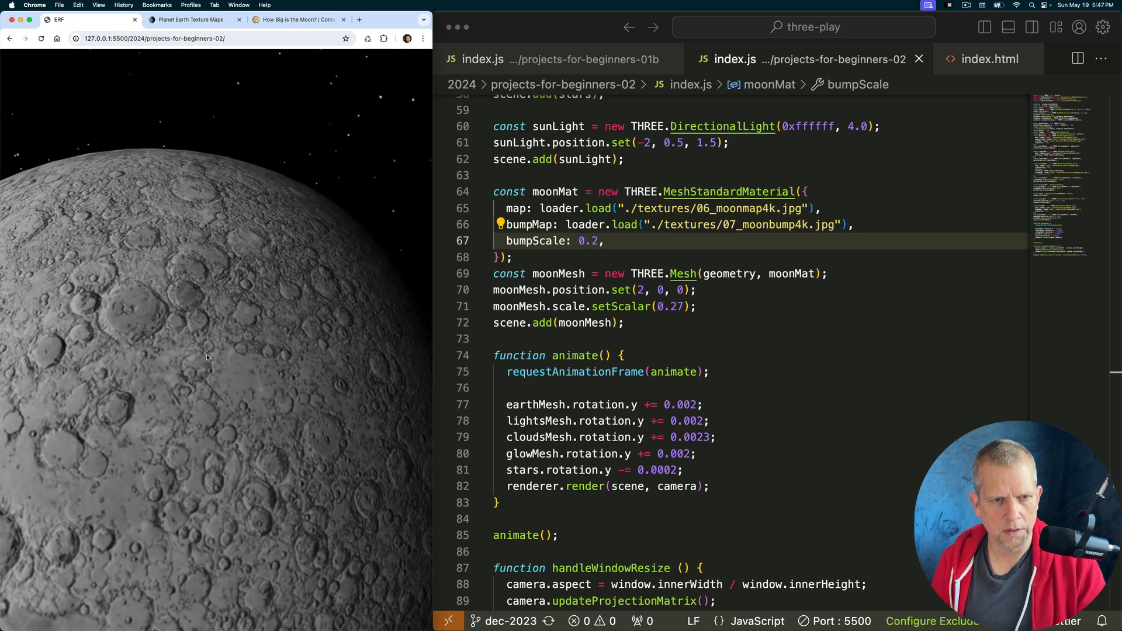
{"action": "type", "text": "2"}
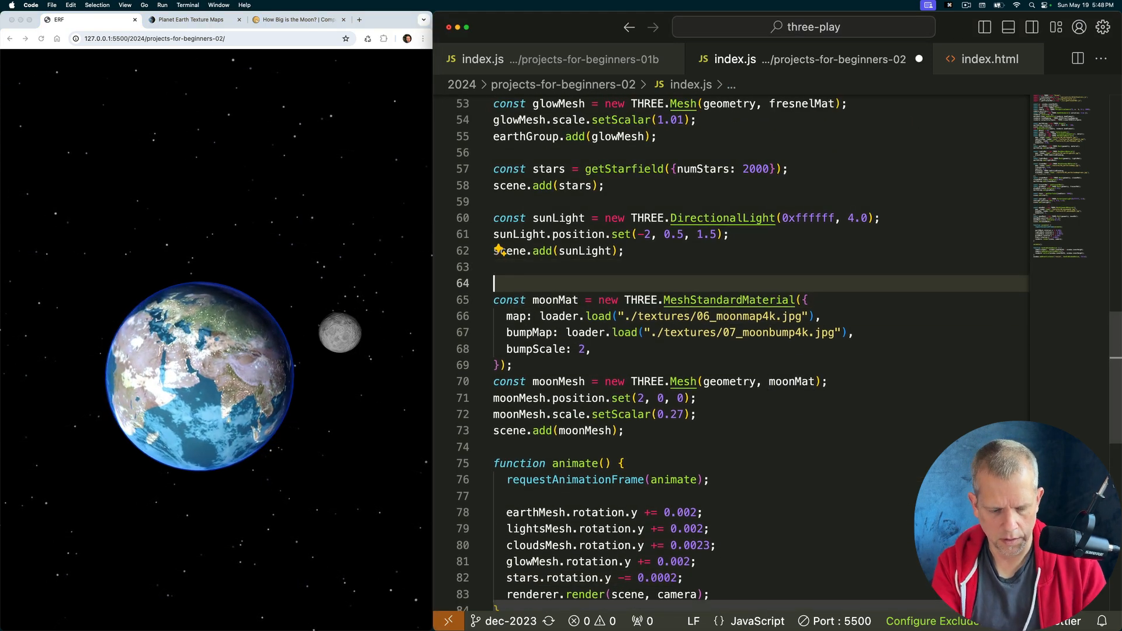
- Create moonGroup as a THREE.Group added to the scene and make moonMesh its child
{"action": "type", "text": "consat moon"}
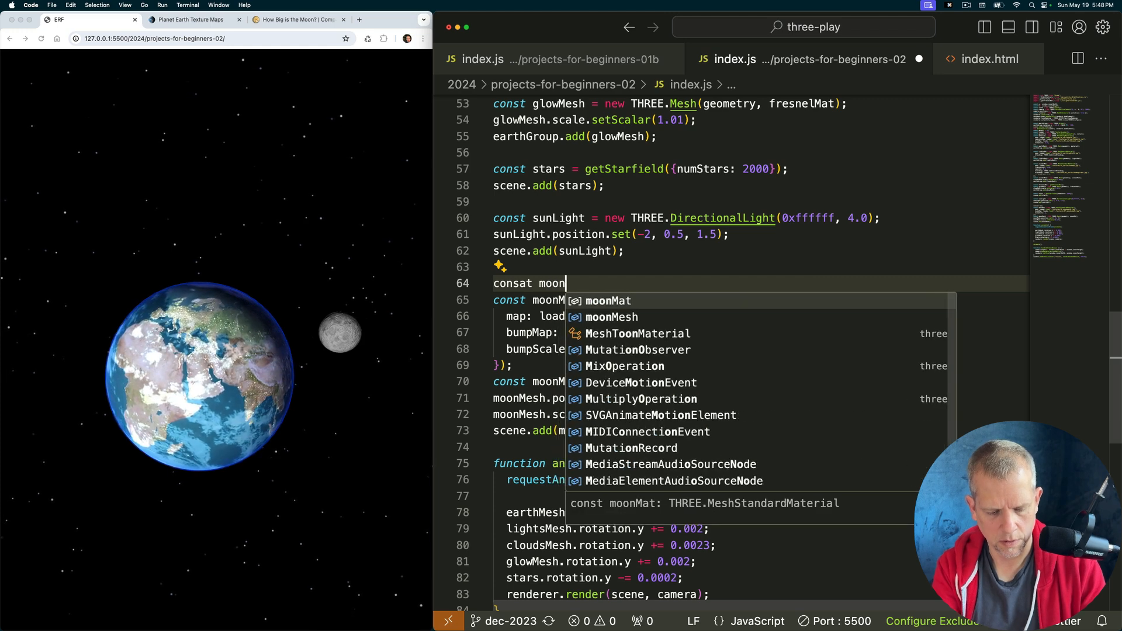
{"action": "type", "text": "Group = new THREE.Group();"}
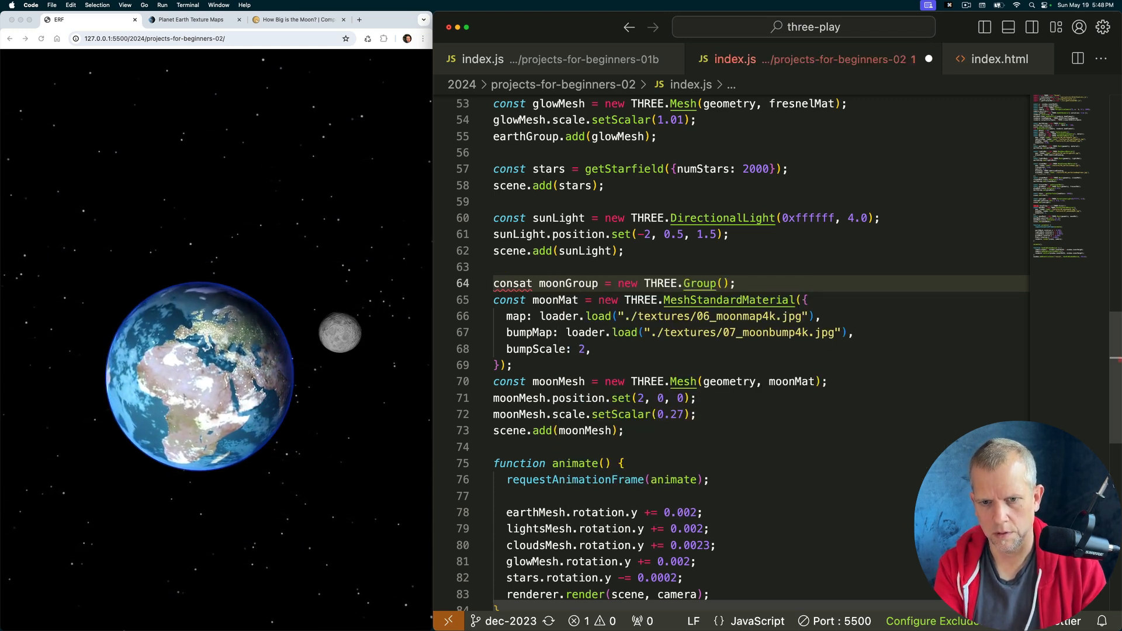
{"action": "mouse_move", "coordinate": [513, 283]}
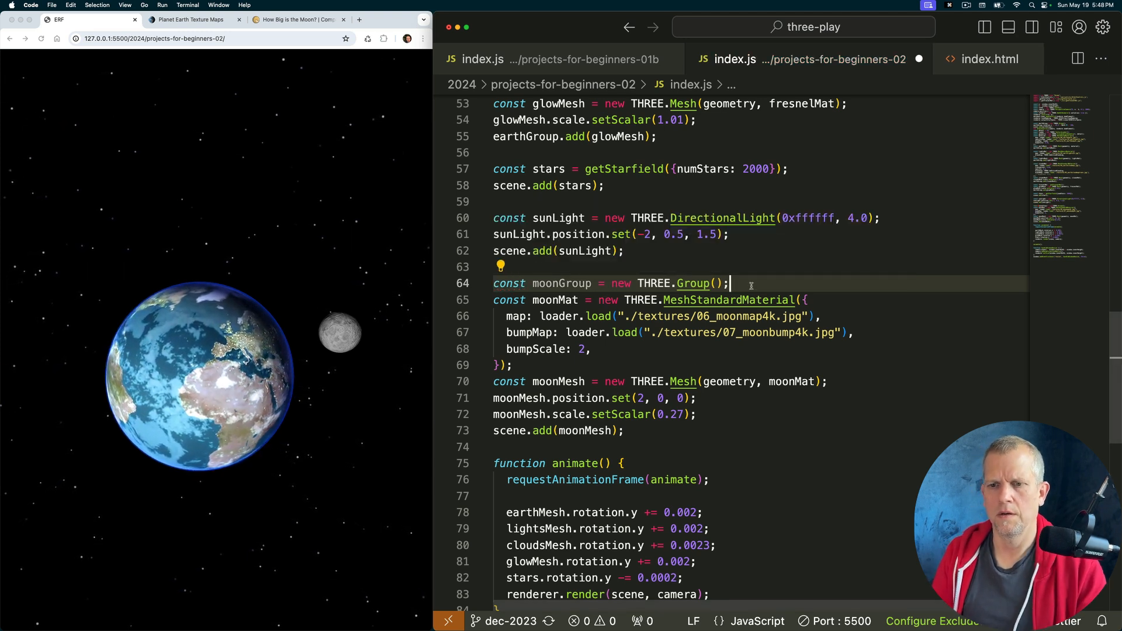
{"action": "type", "text": "scene.add(moonGroup);"}
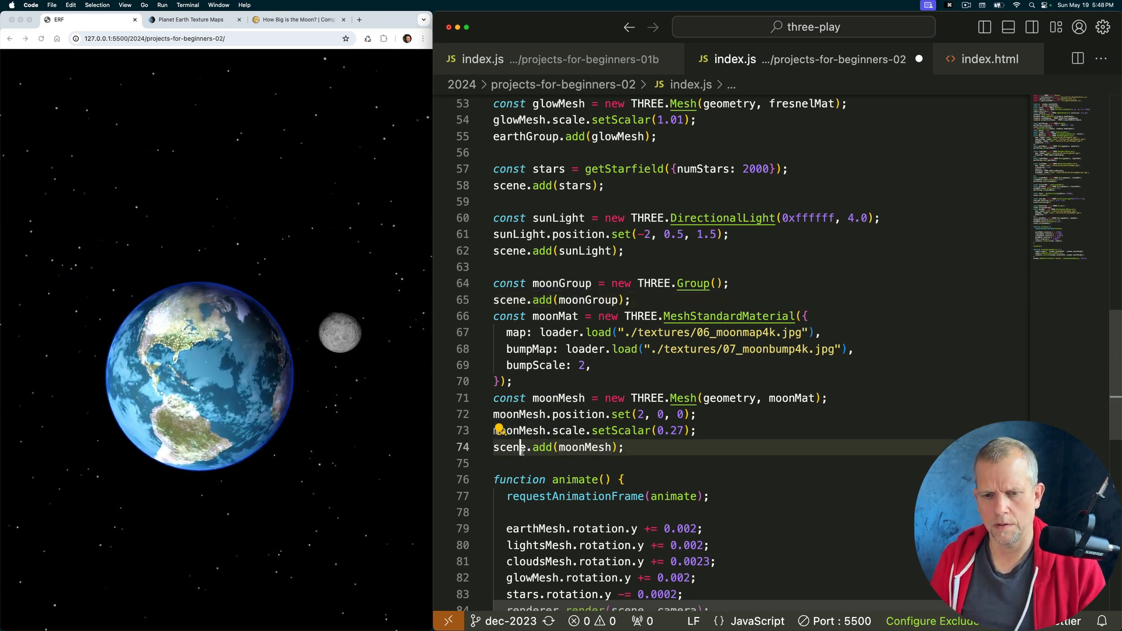
{"action": "key", "text": "Cmd+V"}
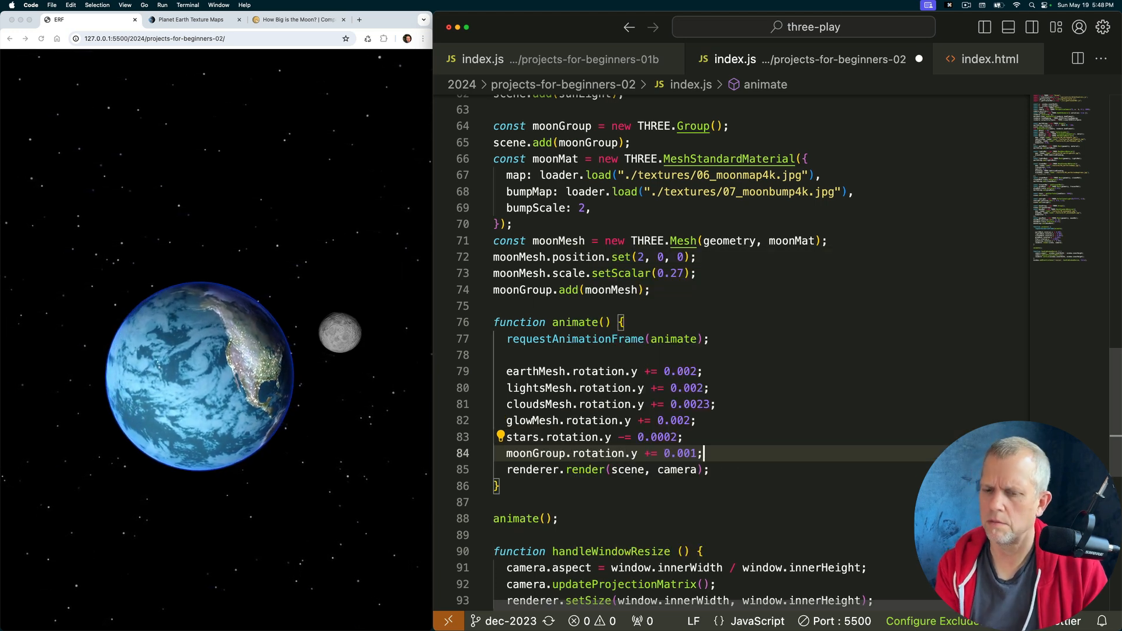
- Save with moonGroup rotation.y incrementing 0.01 per frame so the Moon orbits Earth
{"action": "key", "text": "Cmd+S"}
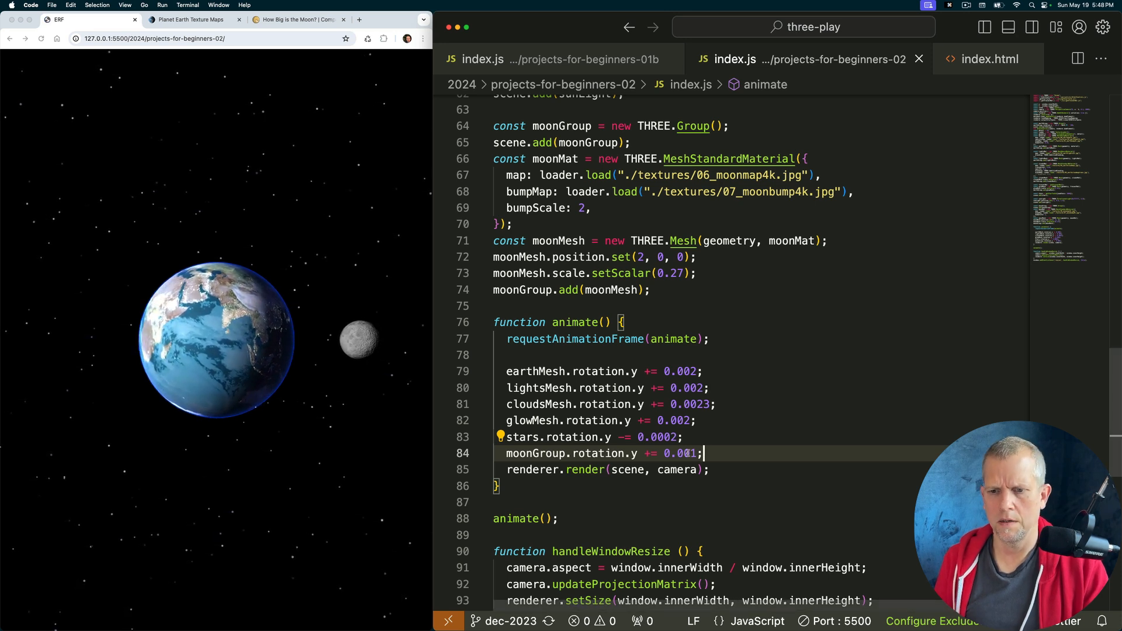
{"action": "key", "text": "Cmd+s"}
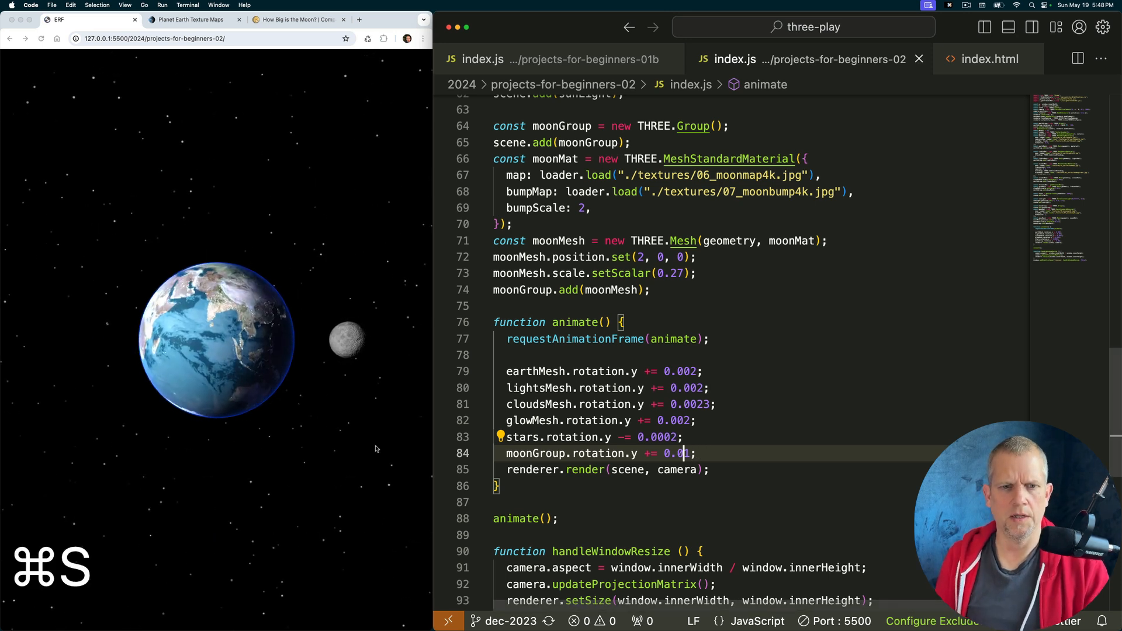